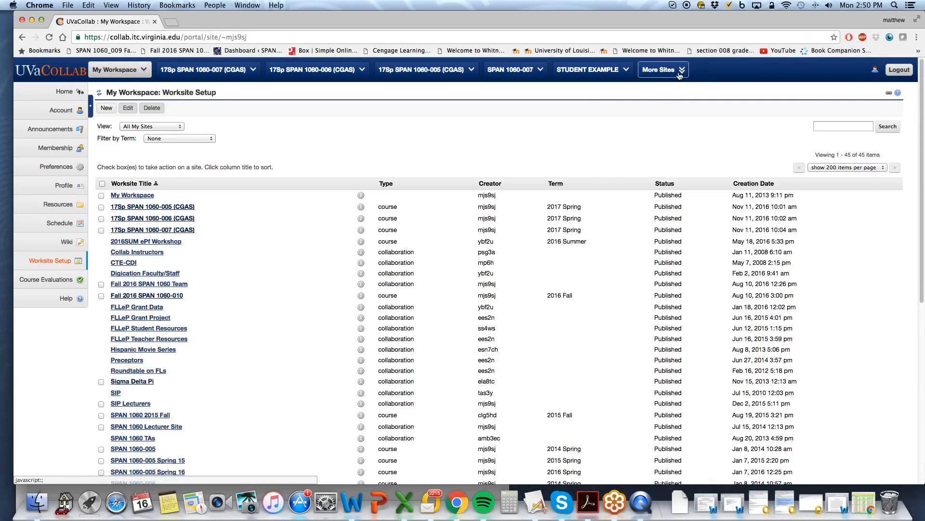
Start a new site from the Collaboration > Basic template via More Sites > Add New Site
{"action": "left_click", "coordinate": [662, 69]}
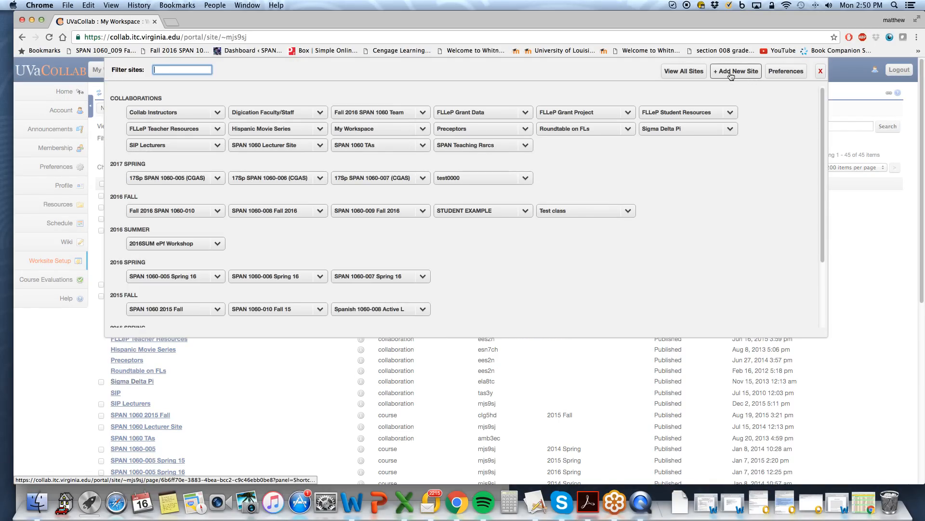
{"action": "left_click", "coordinate": [735, 71]}
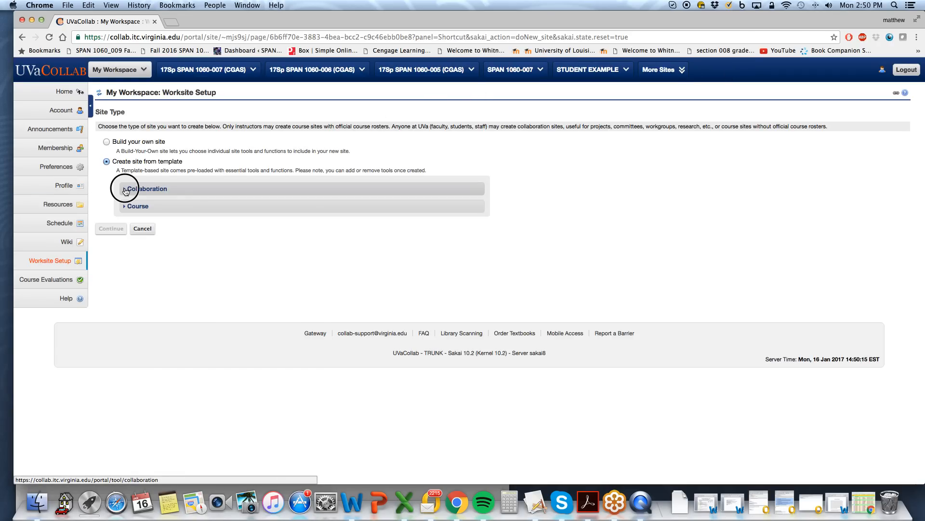
{"action": "left_click", "coordinate": [125, 188]}
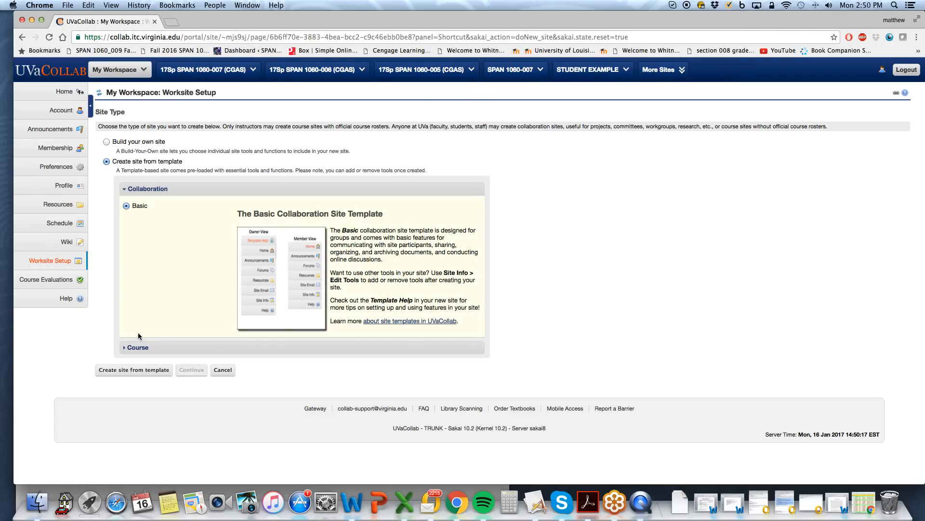
{"action": "left_click", "coordinate": [133, 369]}
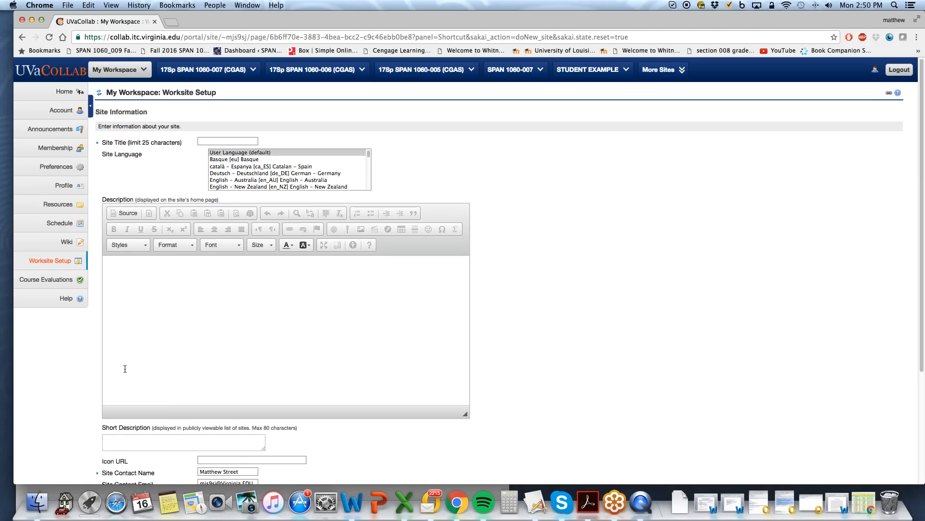
Enter the site title 'Matt' and submit the site information
{"action": "left_click", "coordinate": [227, 141]}
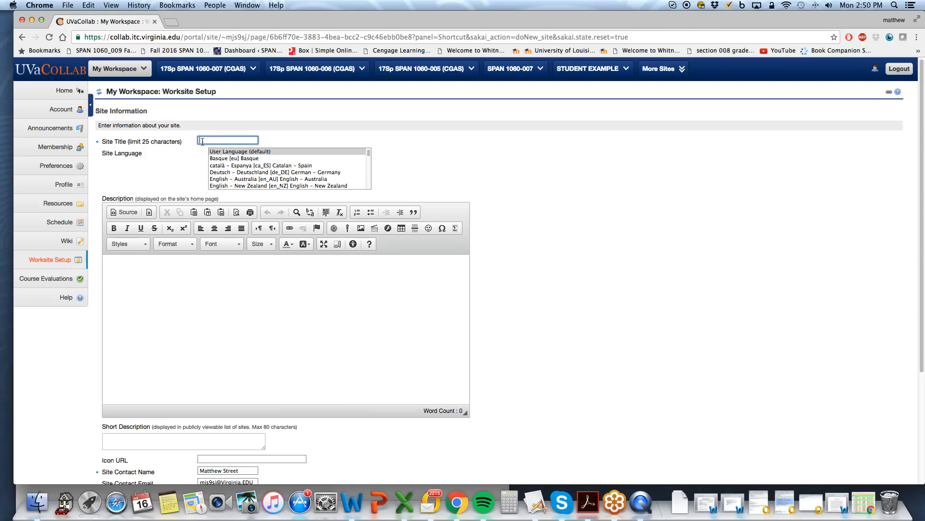
{"action": "type", "text": "Matthew Street"}
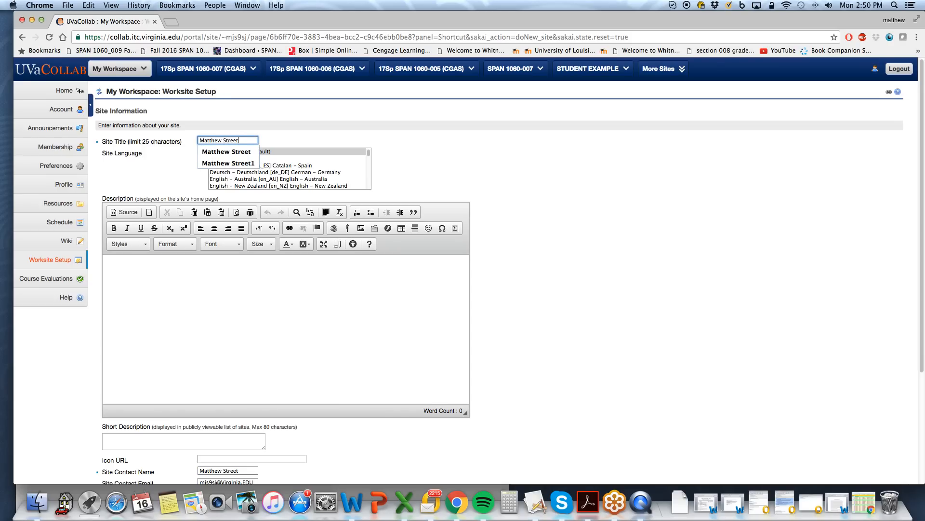
{"action": "scroll", "scroll_direction": "down", "scroll_amount": 3}
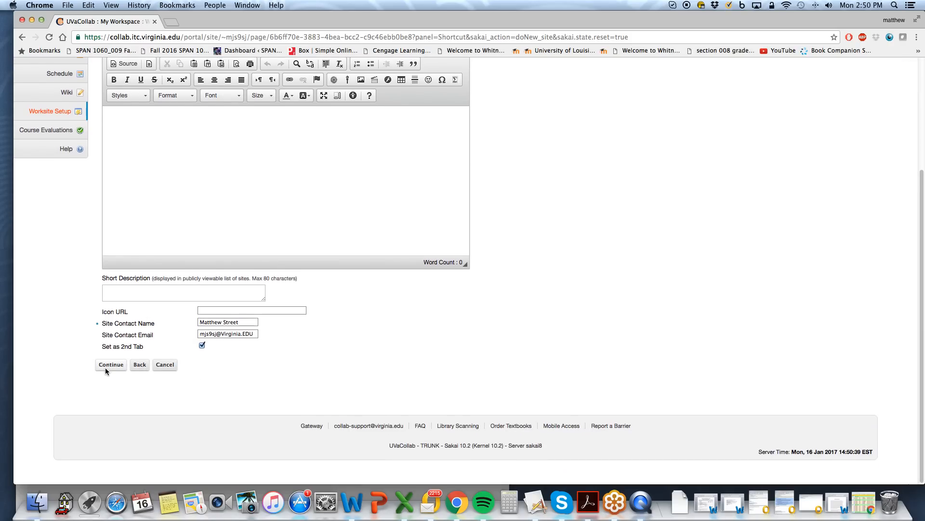
{"action": "left_click", "coordinate": [110, 365]}
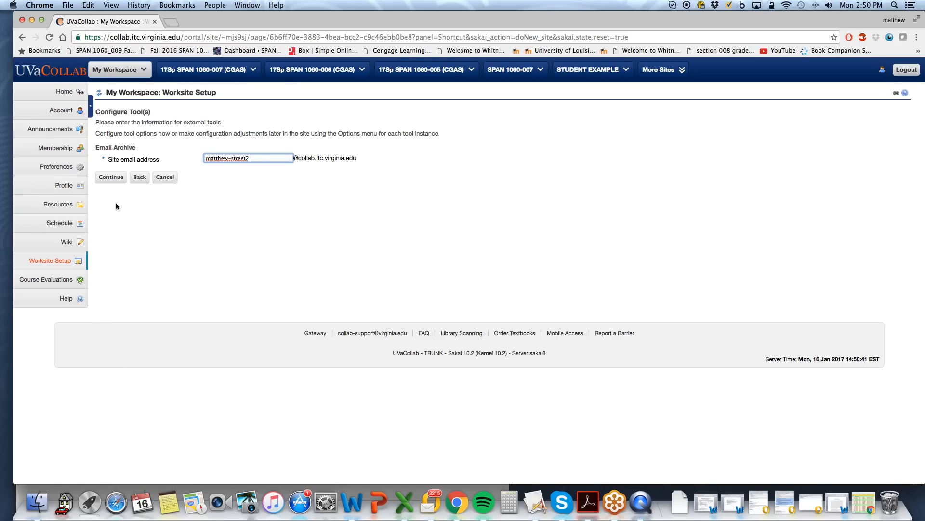
Accept the site email address and create the site, landing on its Template Help page
{"action": "left_click", "coordinate": [110, 176]}
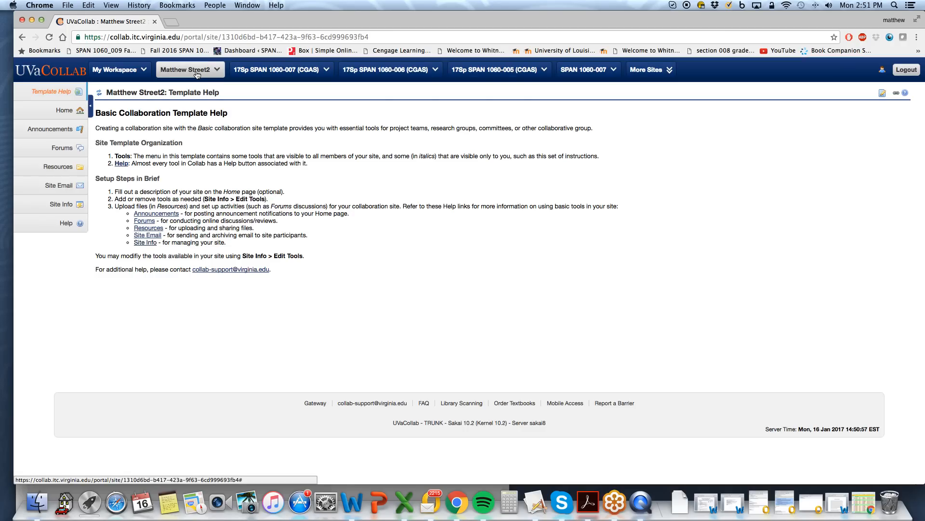
{"action": "mouse_move", "coordinate": [191, 69]}
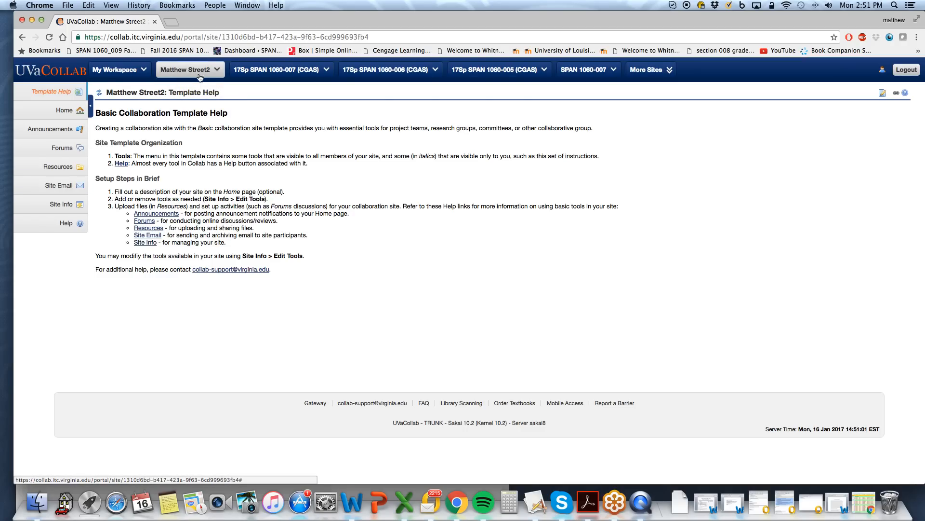
{"action": "mouse_move", "coordinate": [189, 70]}
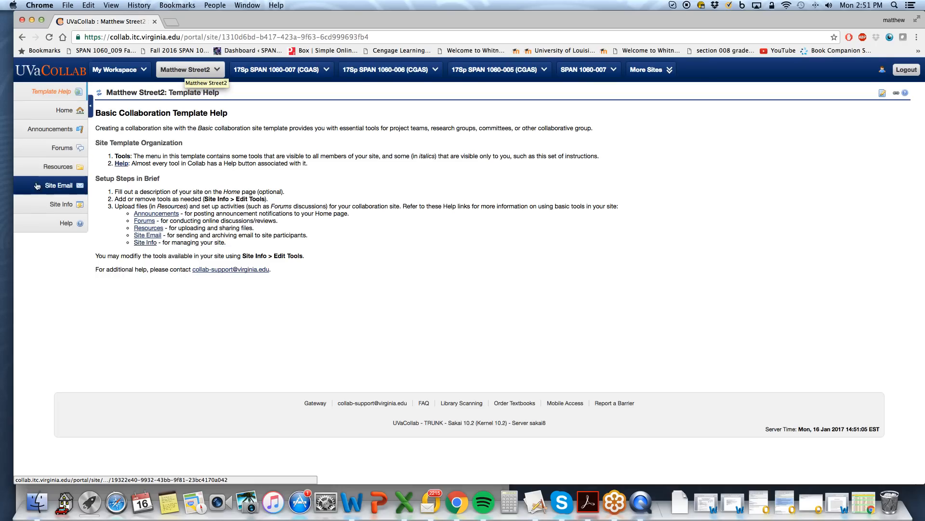
In Site Info > Edit Tools, tick Kaltura Media Gallery and finish applying the tool changes
{"action": "left_click", "coordinate": [60, 204]}
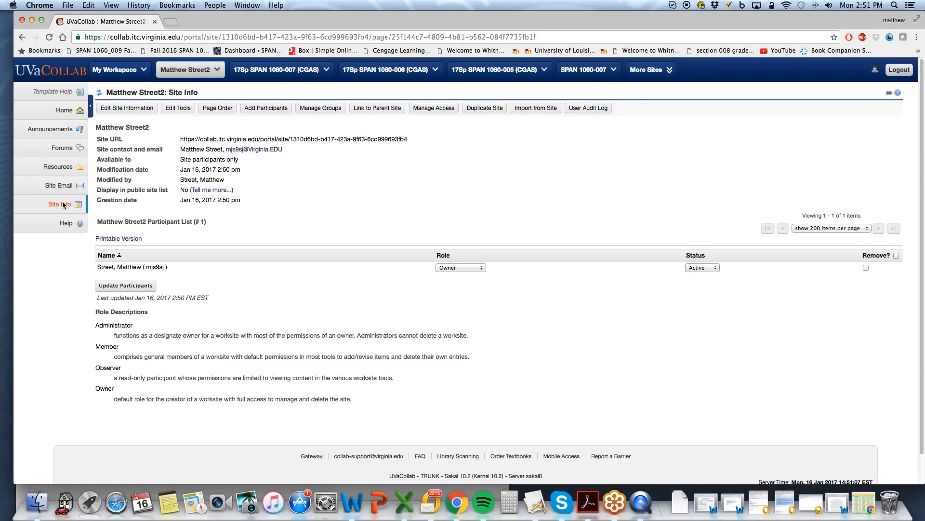
{"action": "left_click", "coordinate": [178, 107]}
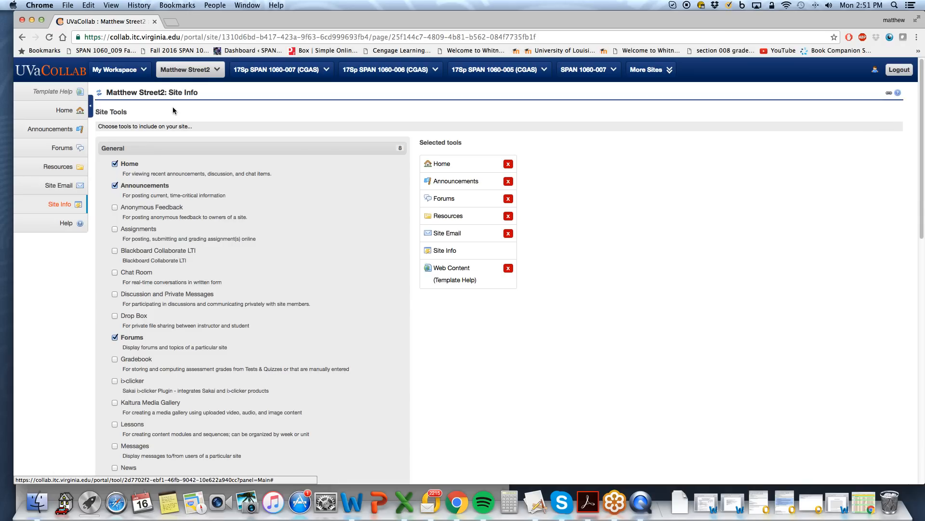
{"action": "scroll", "scroll_direction": "down", "scroll_amount": 3}
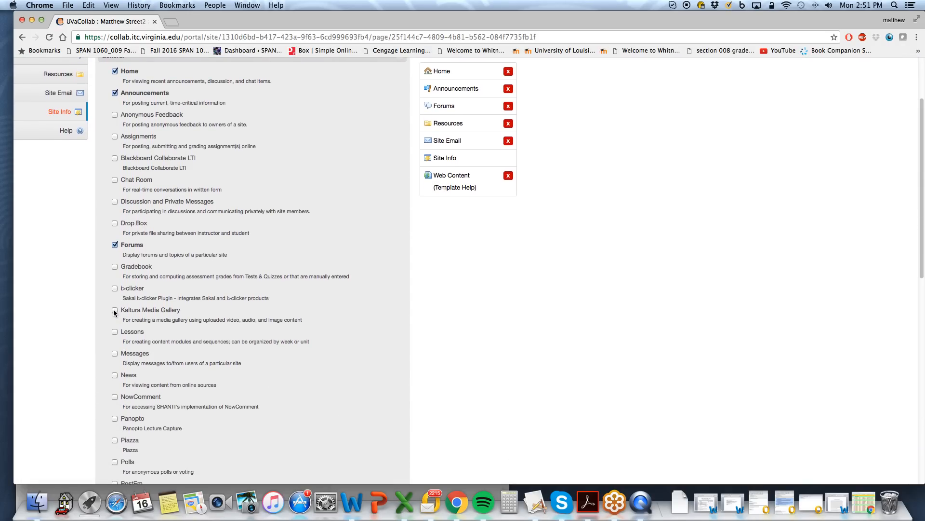
{"action": "scroll", "scroll_direction": "down", "scroll_amount": 3}
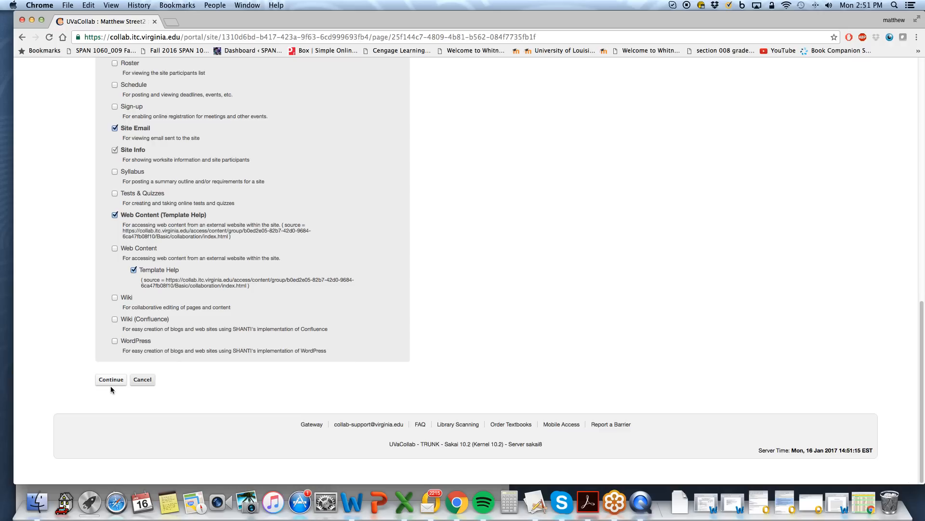
{"action": "left_click", "coordinate": [110, 379]}
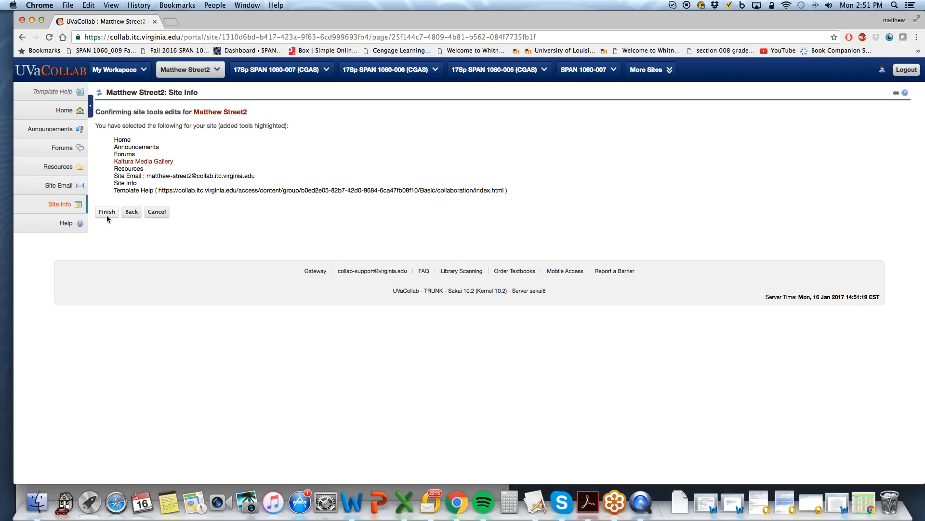
{"action": "left_click", "coordinate": [107, 211]}
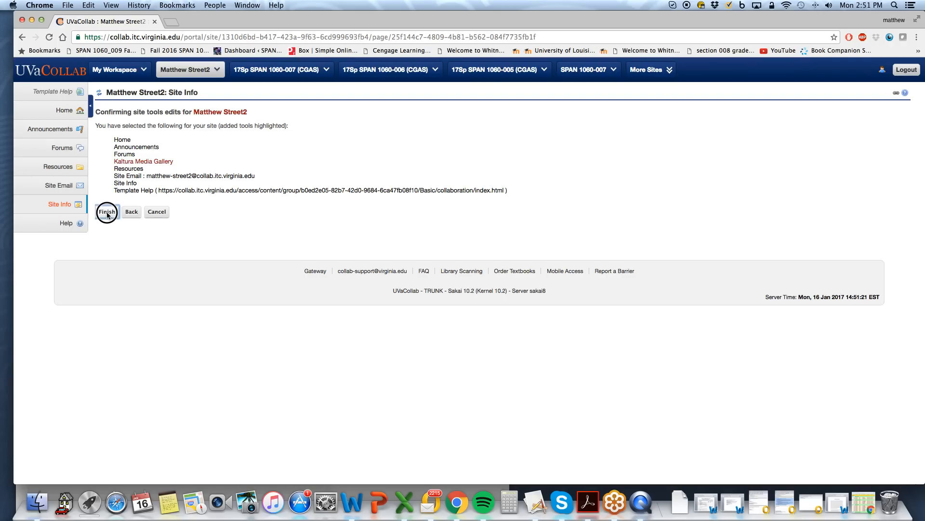
{"action": "left_click", "coordinate": [107, 211]}
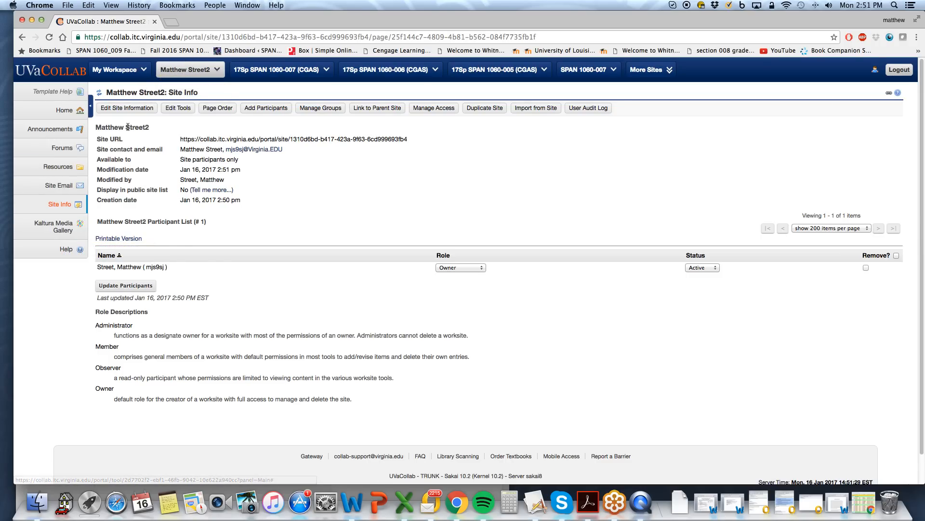
In Kaltura Media Gallery, choose Upload new media and switch to Webcam recording
{"action": "left_click", "coordinate": [52, 225]}
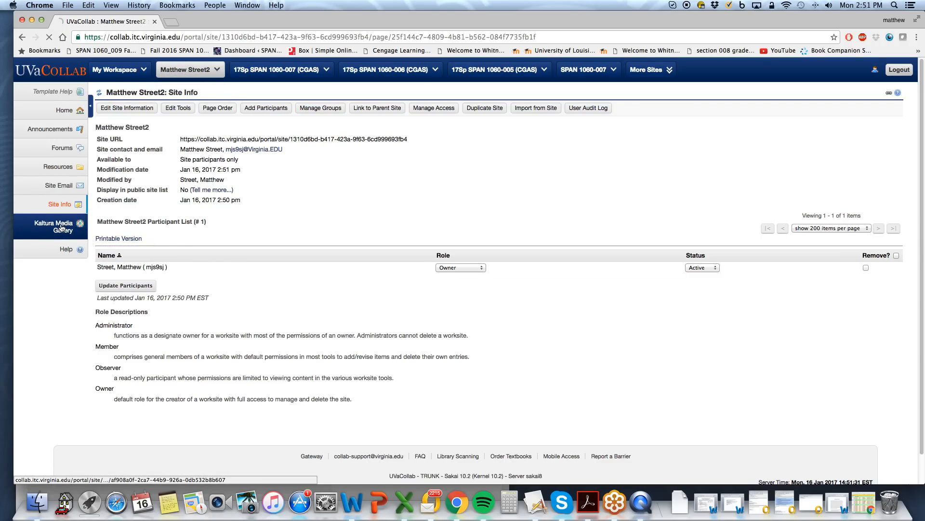
{"action": "left_click", "coordinate": [52, 226]}
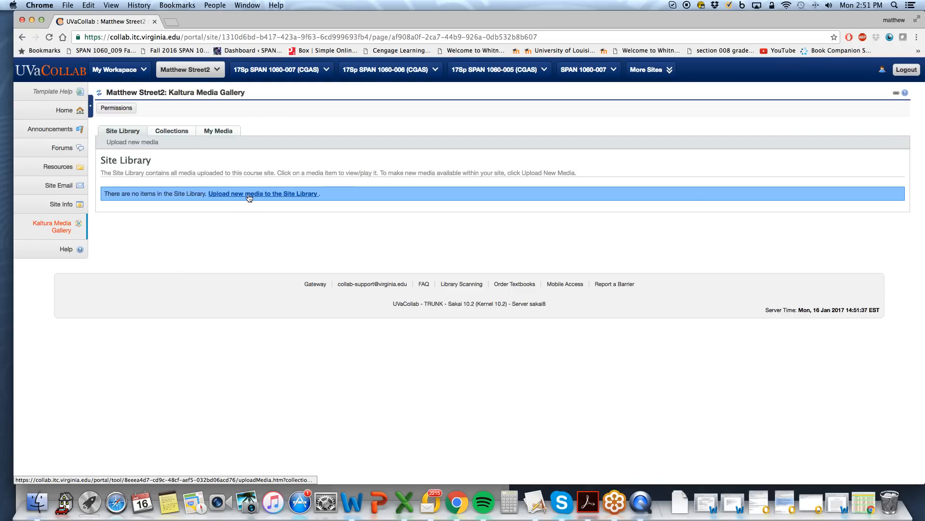
{"action": "left_click", "coordinate": [263, 193]}
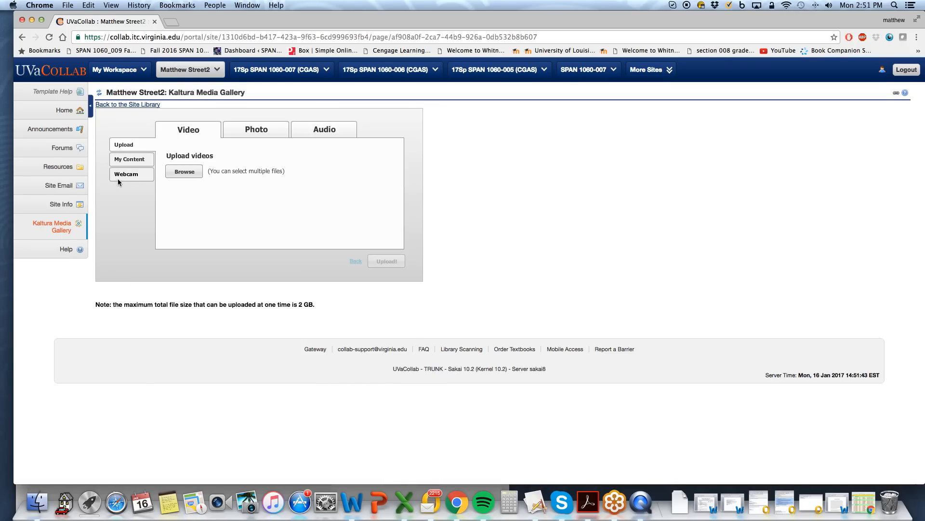
{"action": "left_click", "coordinate": [125, 174]}
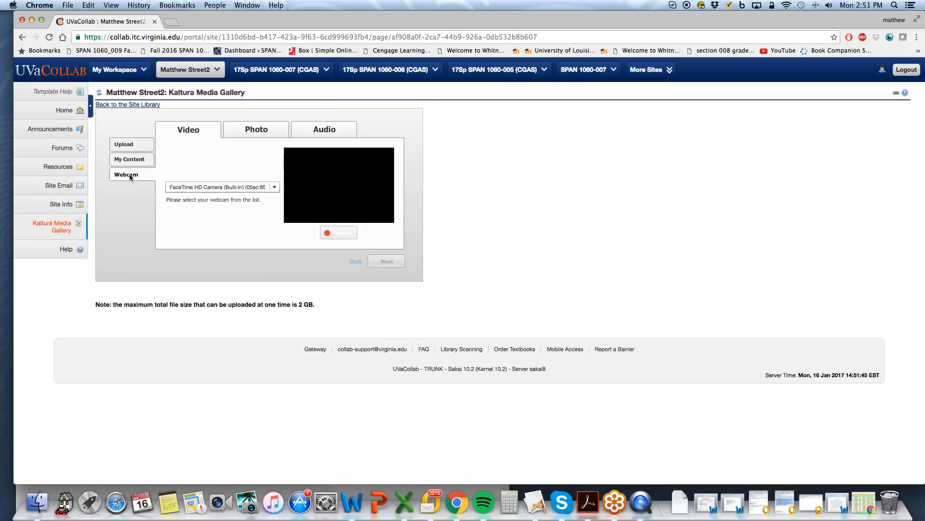
{"action": "left_click", "coordinate": [126, 174]}
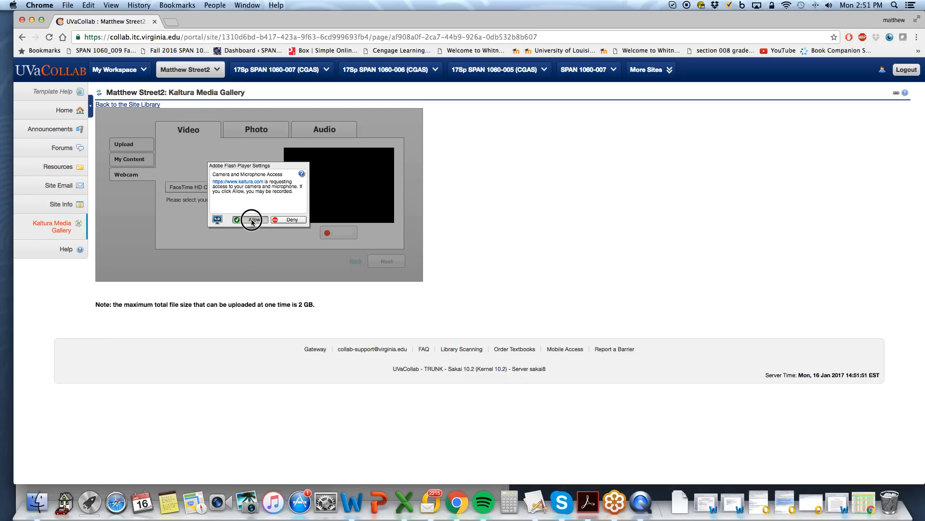
Allow camera access, record and stop a short webcam clip, and continue to its details form
{"action": "left_click", "coordinate": [252, 219]}
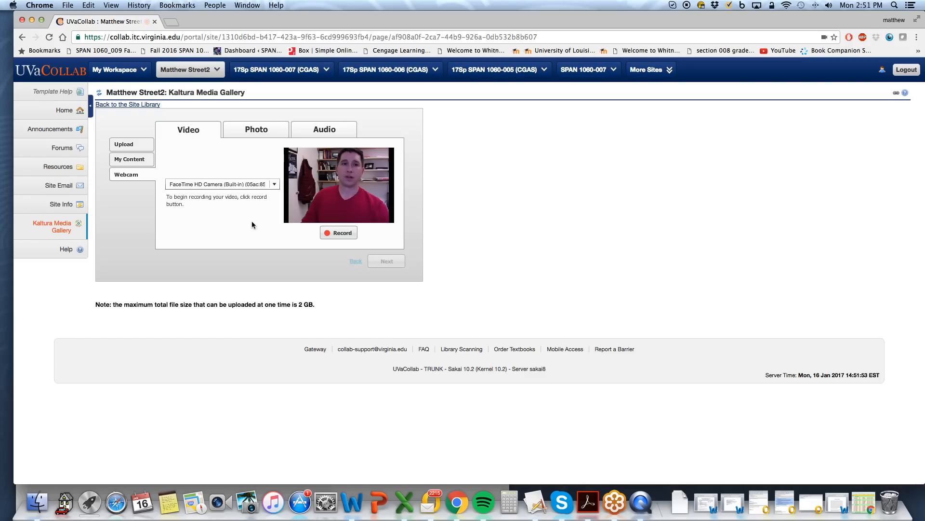
{"action": "mouse_move", "coordinate": [263, 220]}
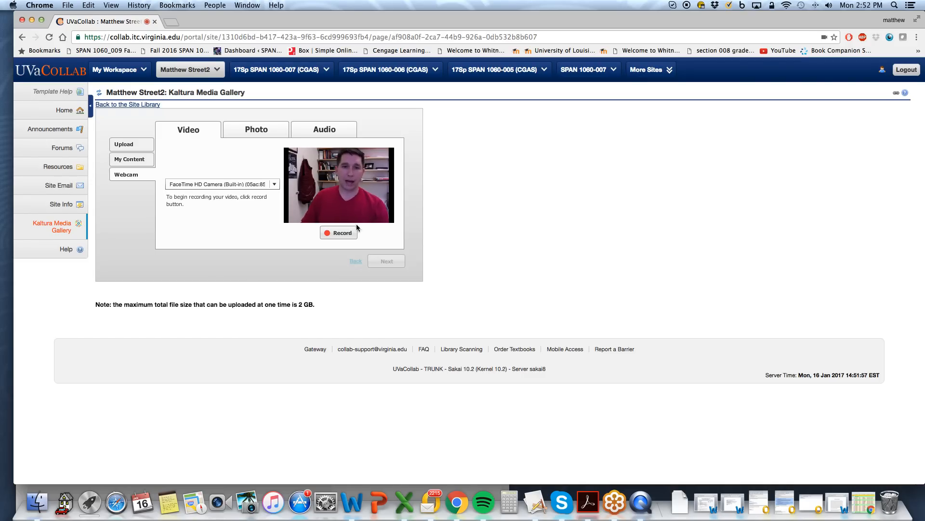
{"action": "left_click", "coordinate": [338, 232]}
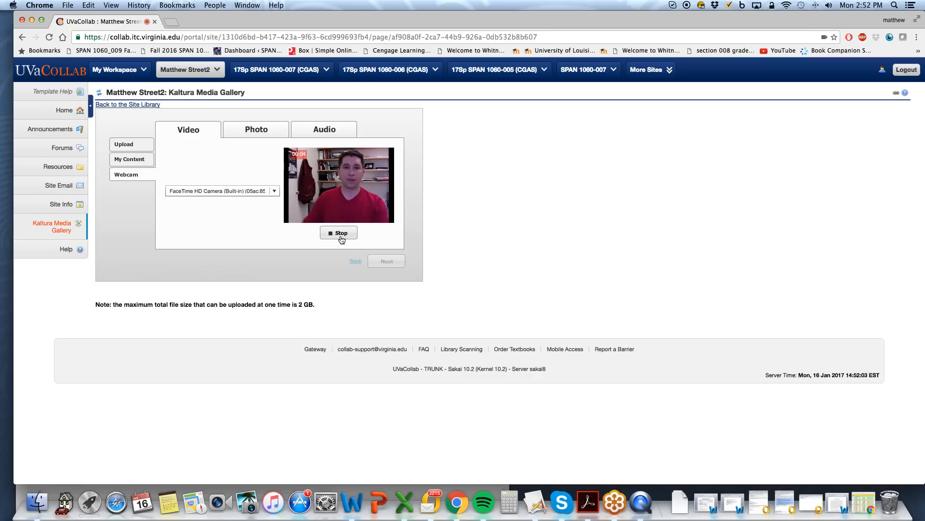
{"action": "left_click", "coordinate": [338, 232]}
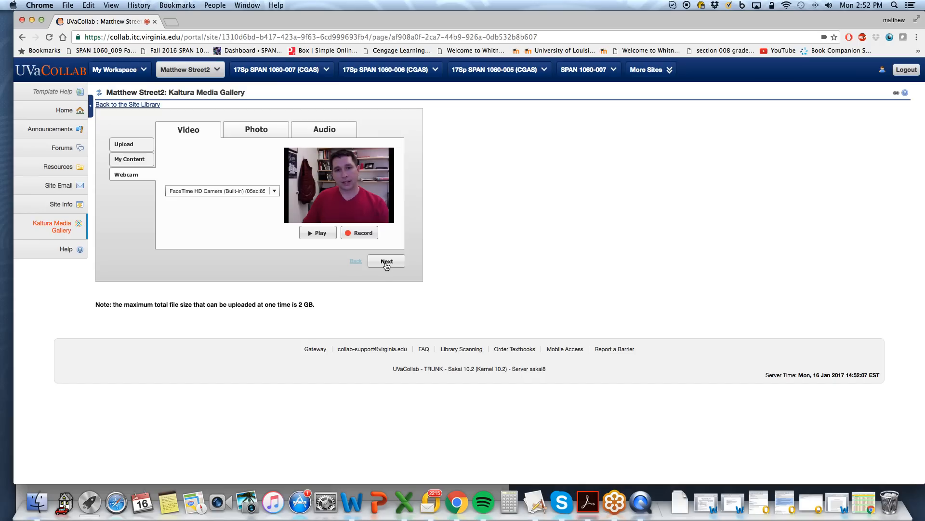
{"action": "left_click", "coordinate": [386, 261]}
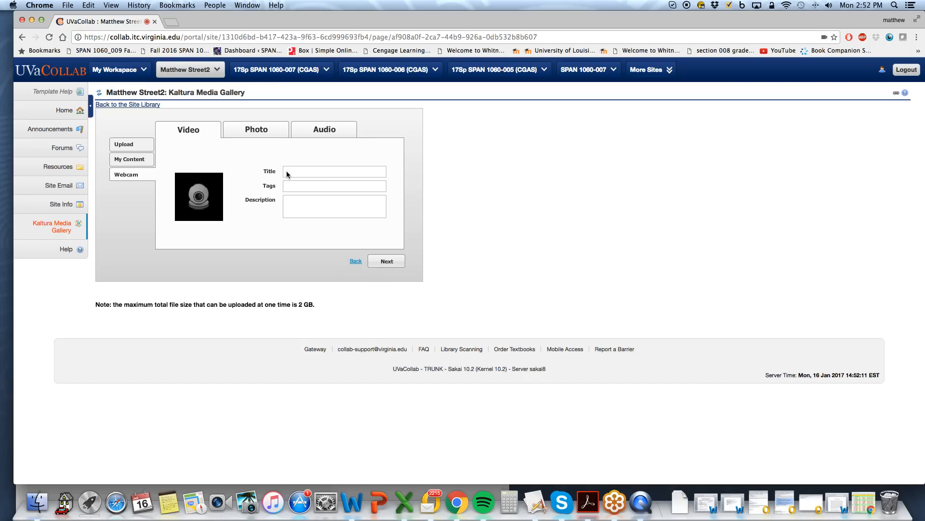
{"action": "mouse_move", "coordinate": [291, 180]}
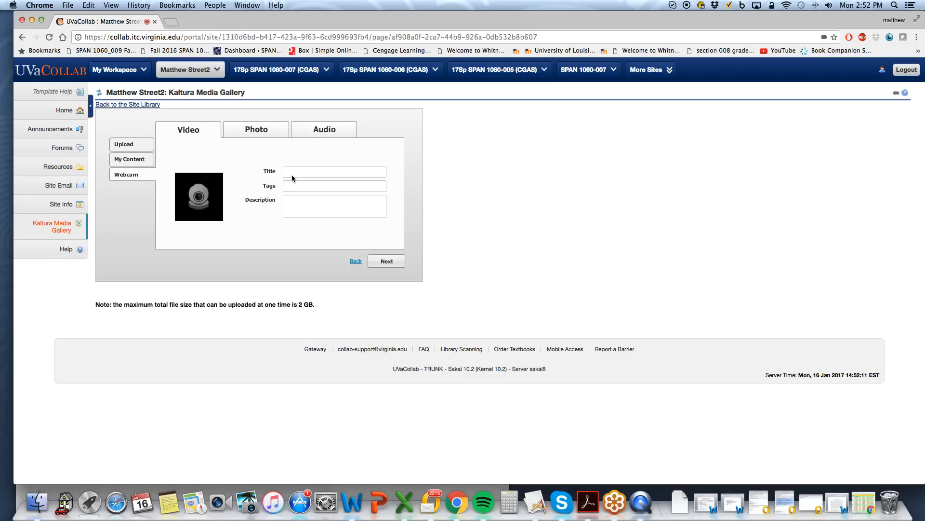
{"action": "mouse_move", "coordinate": [287, 174]}
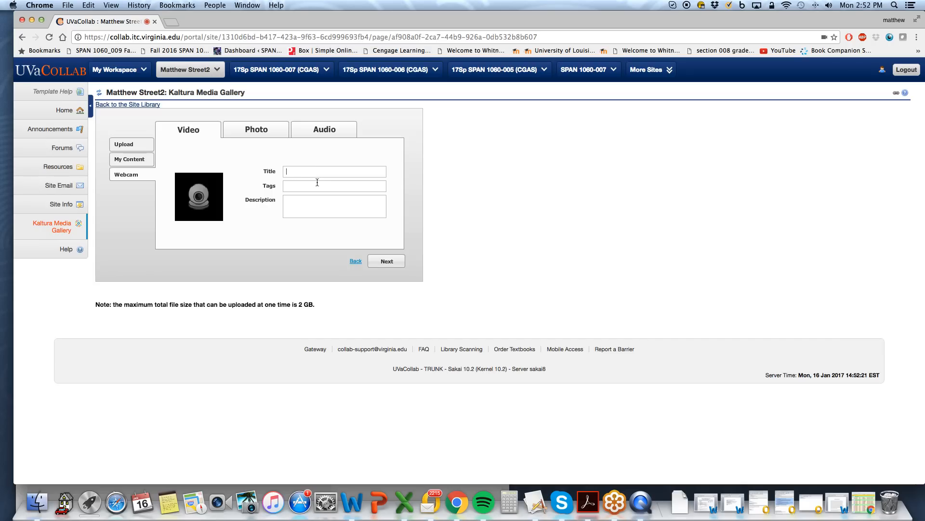
Title the recording 'Test Vid', upload it, and finish back to the Site Library
{"action": "type", "text": "Test Vid"}
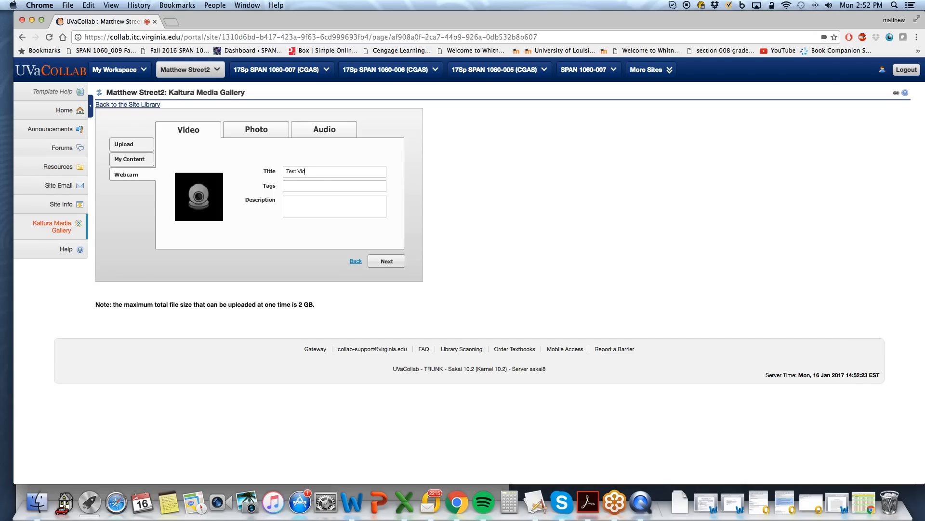
{"action": "left_click", "coordinate": [386, 262]}
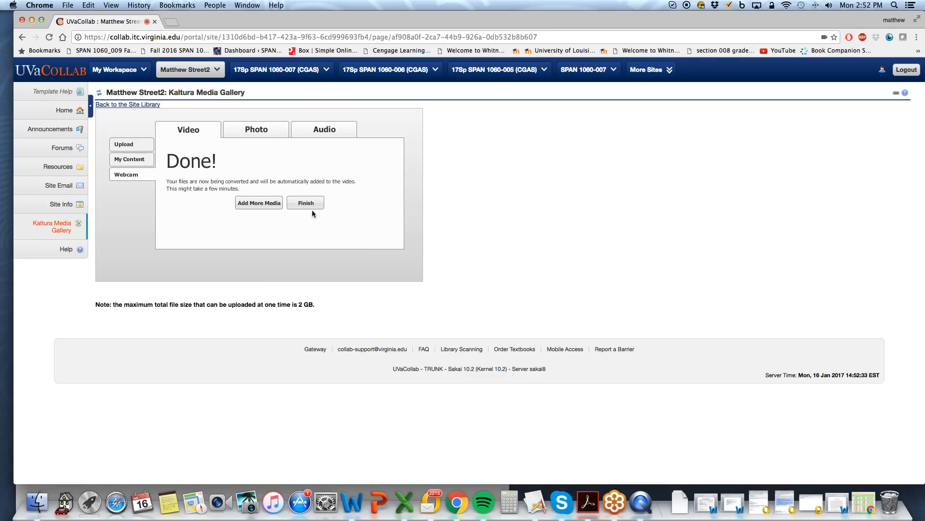
{"action": "left_click", "coordinate": [306, 203]}
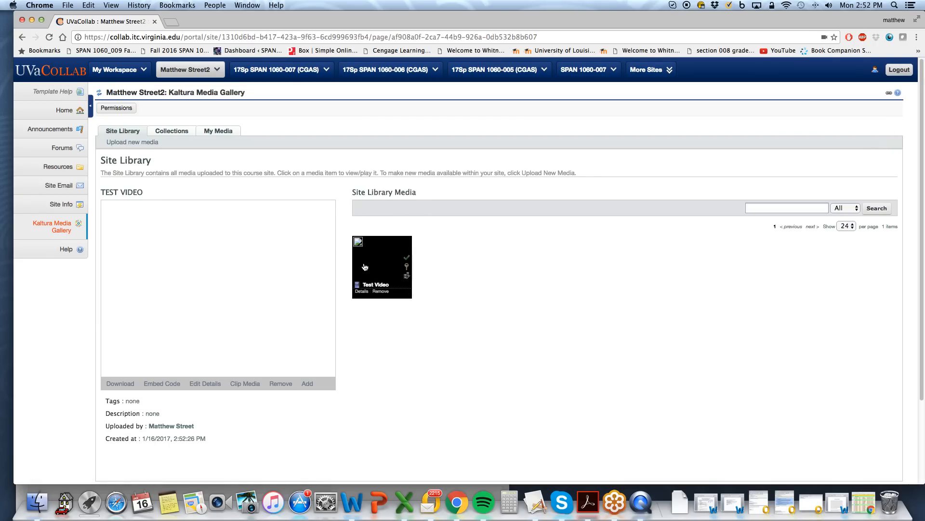
{"action": "scroll", "scroll_direction": "down", "scroll_amount": 3}
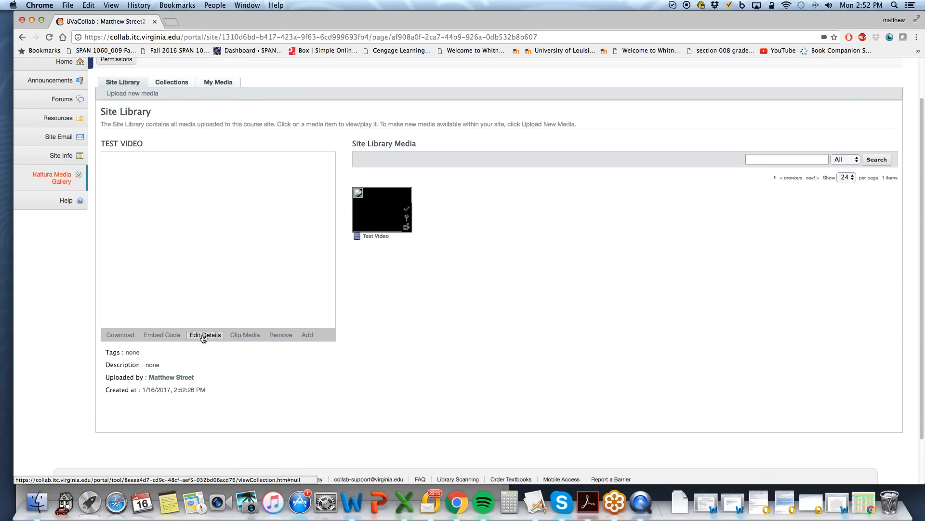
In Edit Details for Test Video, tick World Readable and save
{"action": "left_click", "coordinate": [204, 334]}
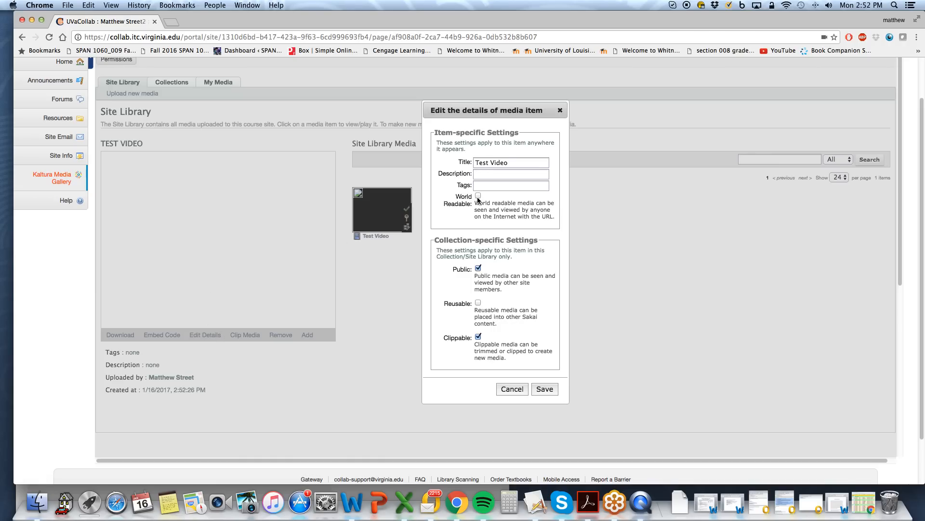
{"action": "left_click", "coordinate": [478, 195]}
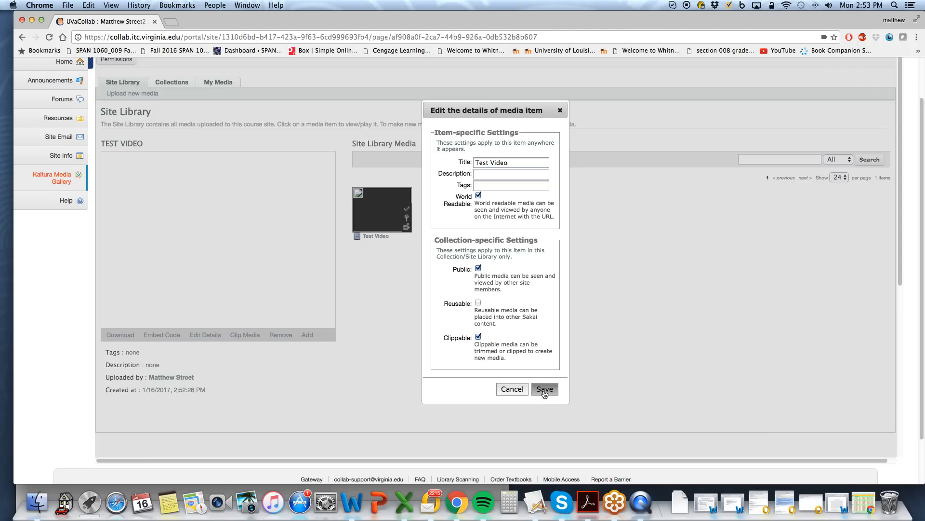
{"action": "mouse_move", "coordinate": [539, 397]}
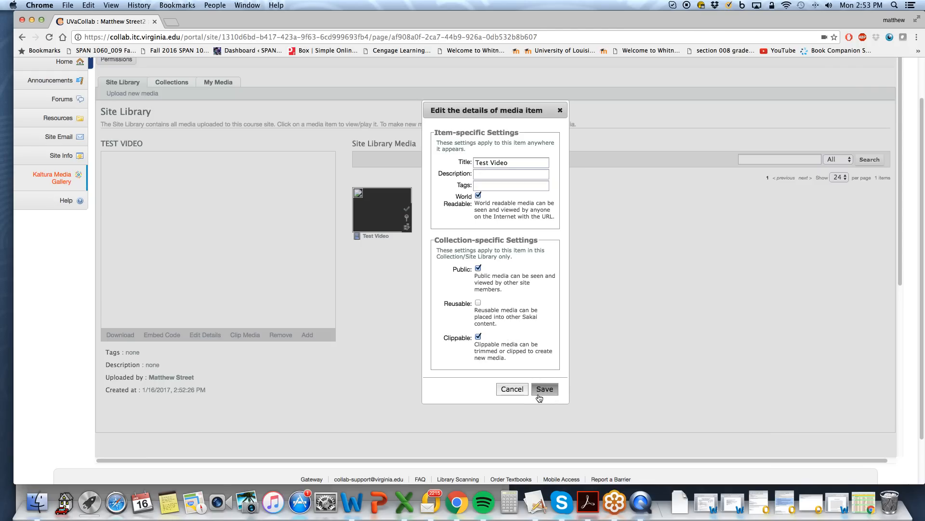
{"action": "left_click", "coordinate": [543, 389]}
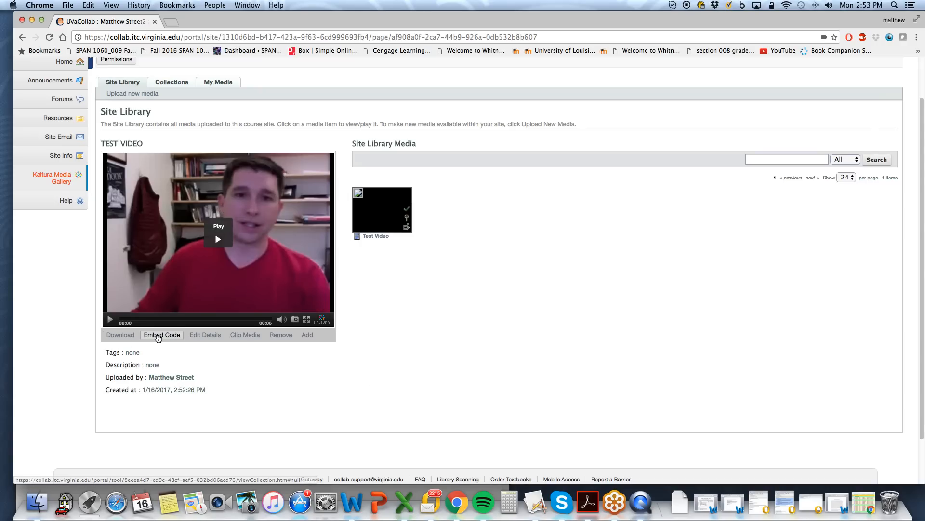
Show Test Video's embed code and select all of it for copying
{"action": "left_click", "coordinate": [162, 334]}
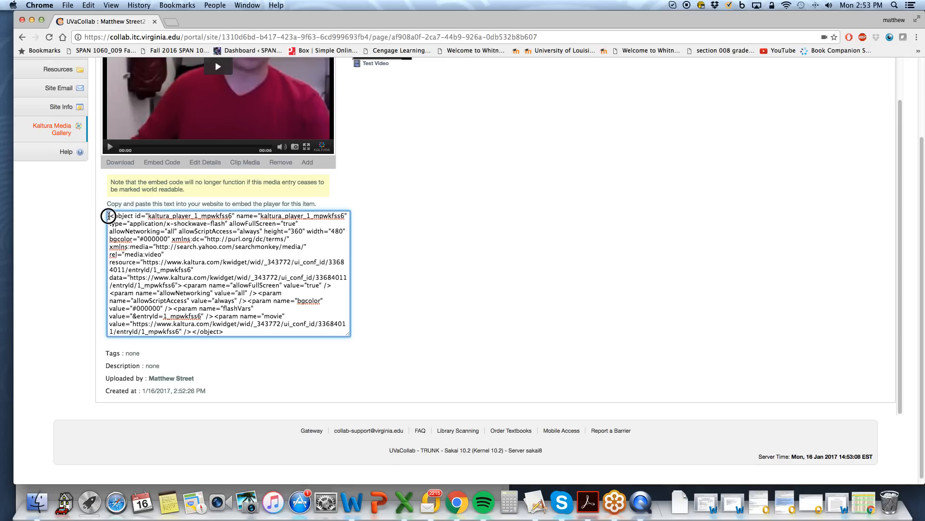
{"action": "left_click", "coordinate": [228, 272]}
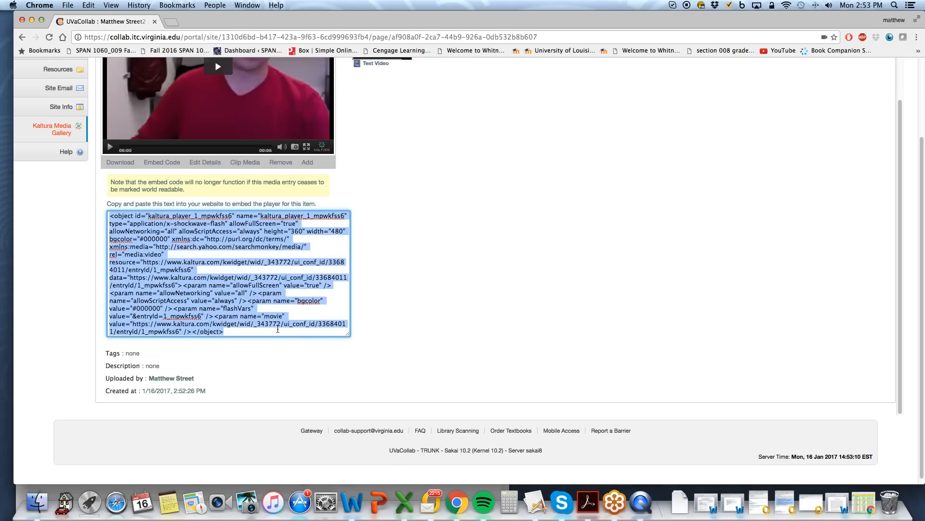
{"action": "mouse_move", "coordinate": [255, 353]}
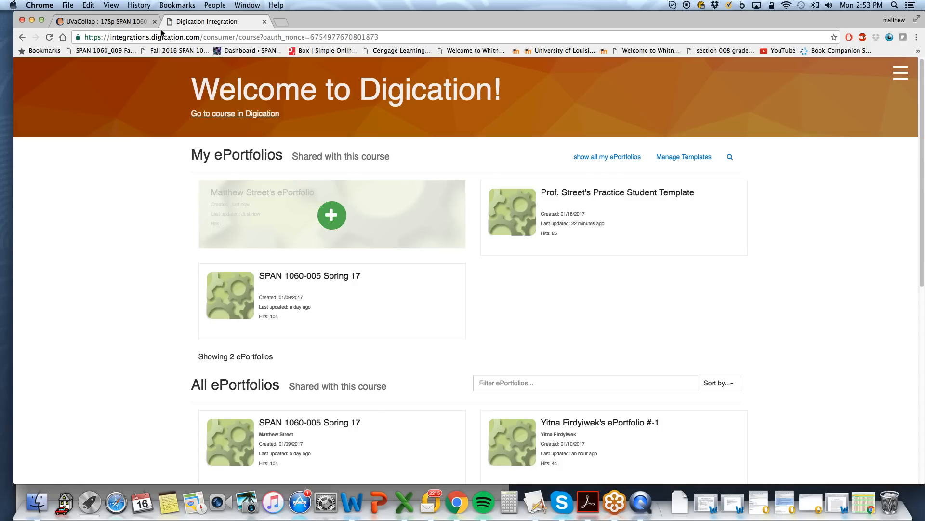
{"action": "mouse_move", "coordinate": [394, 72]}
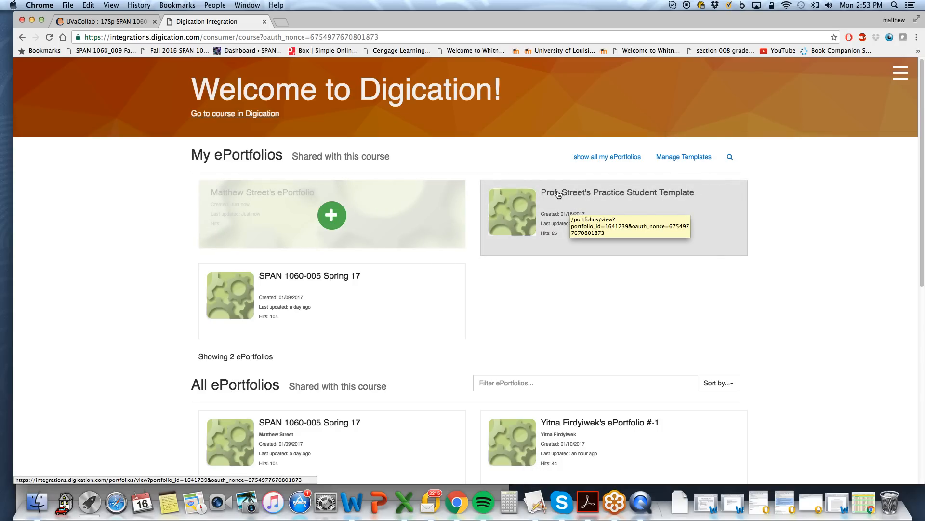
Open Prof. Street's Practice Student Template under My ePortfolios
{"action": "left_click", "coordinate": [617, 192]}
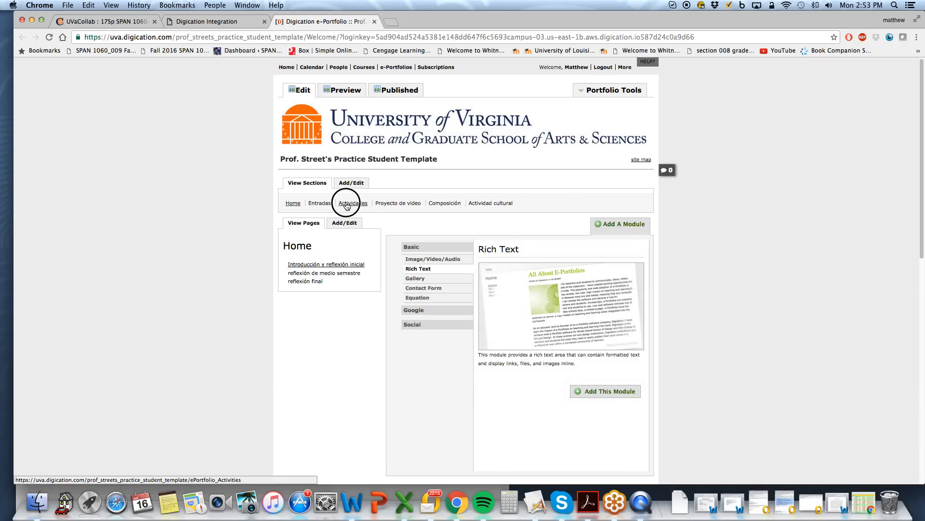
Navigate to the Actividad 2: ¡Nos presentamos! page in the Actividades section
{"action": "left_click", "coordinate": [353, 203]}
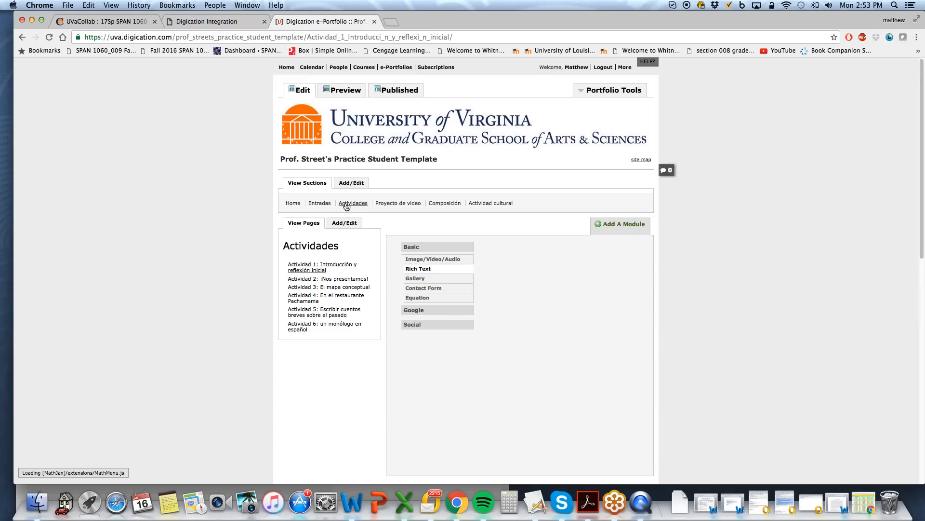
{"action": "left_click", "coordinate": [418, 269]}
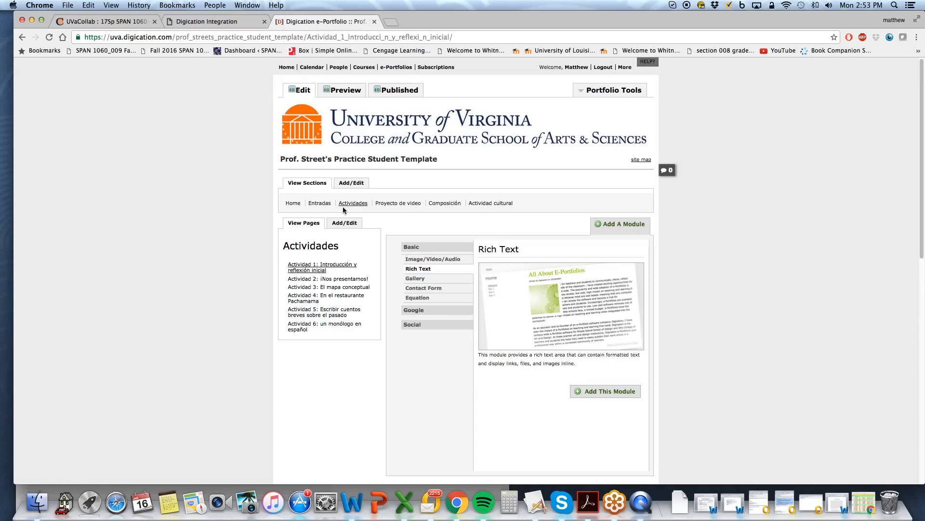
{"action": "left_click", "coordinate": [326, 279]}
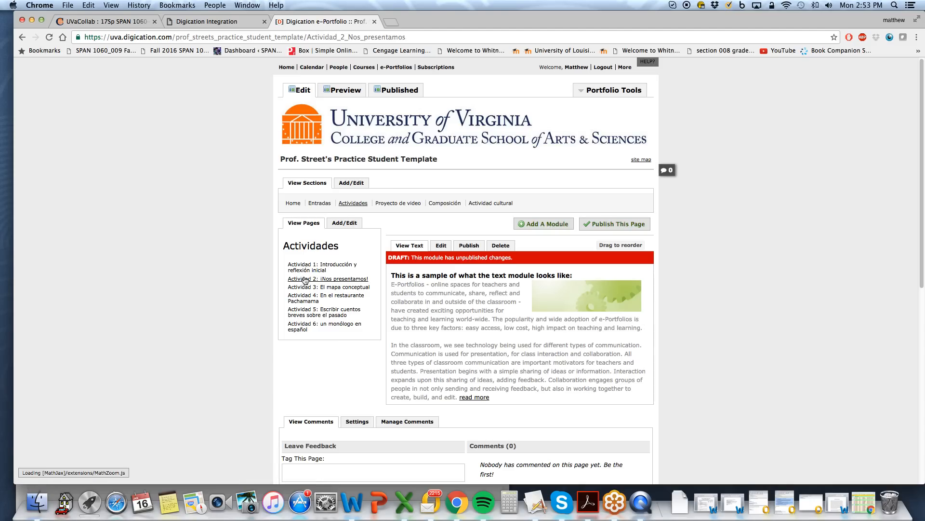
{"action": "mouse_move", "coordinate": [543, 224]}
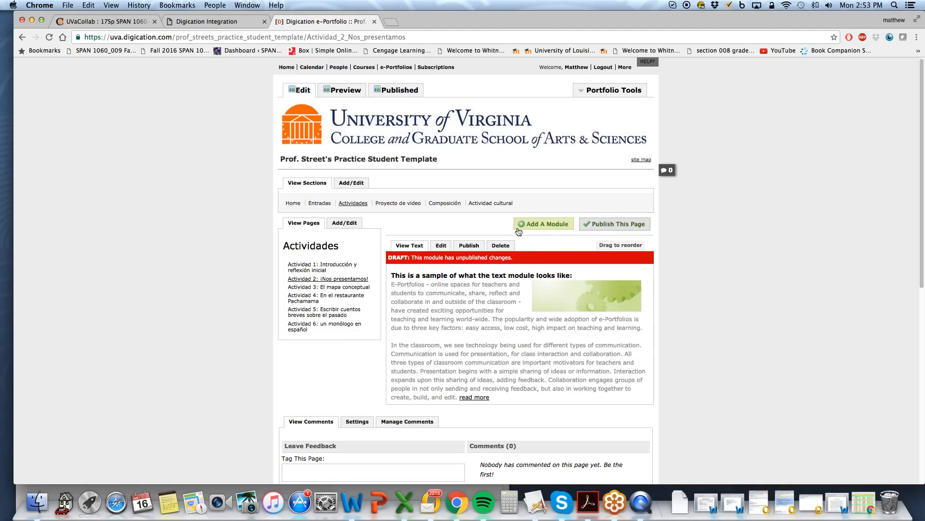
Add a new Rich Text module to the page
{"action": "left_click", "coordinate": [543, 224]}
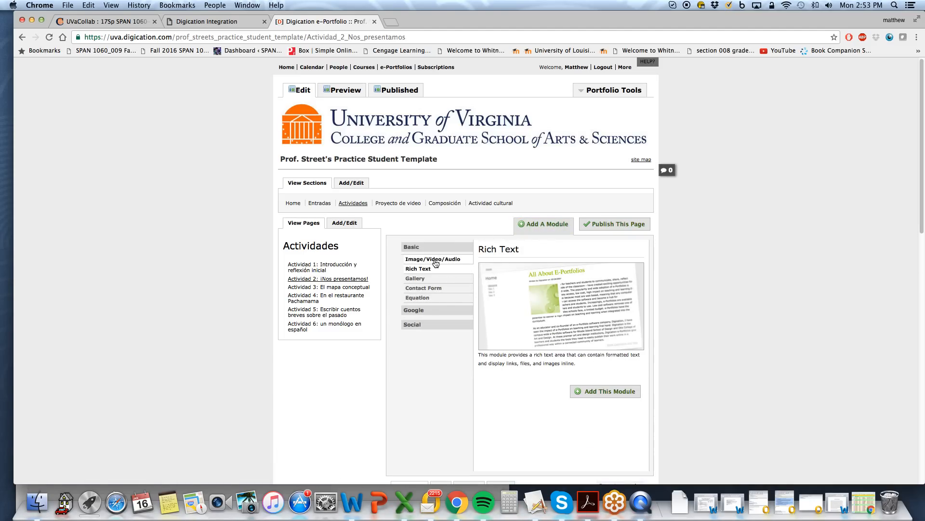
{"action": "mouse_move", "coordinate": [593, 399]}
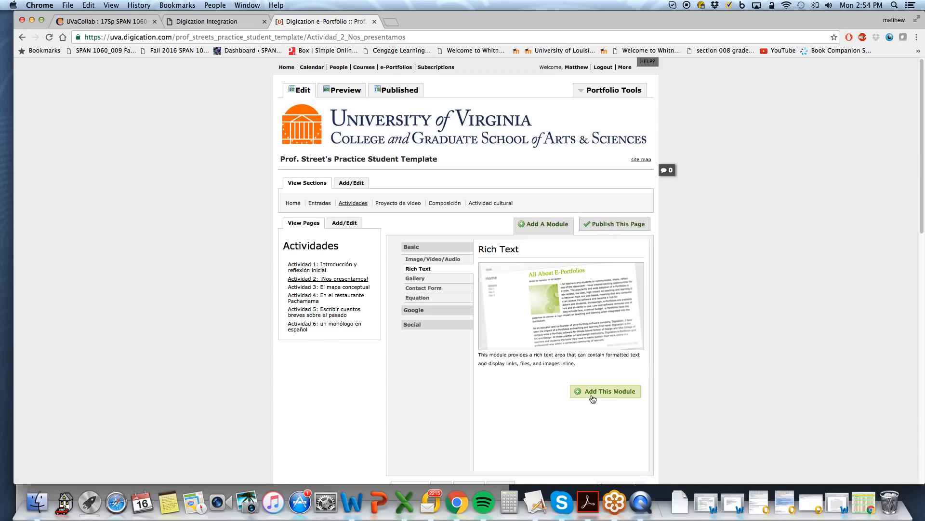
{"action": "left_click", "coordinate": [605, 391]}
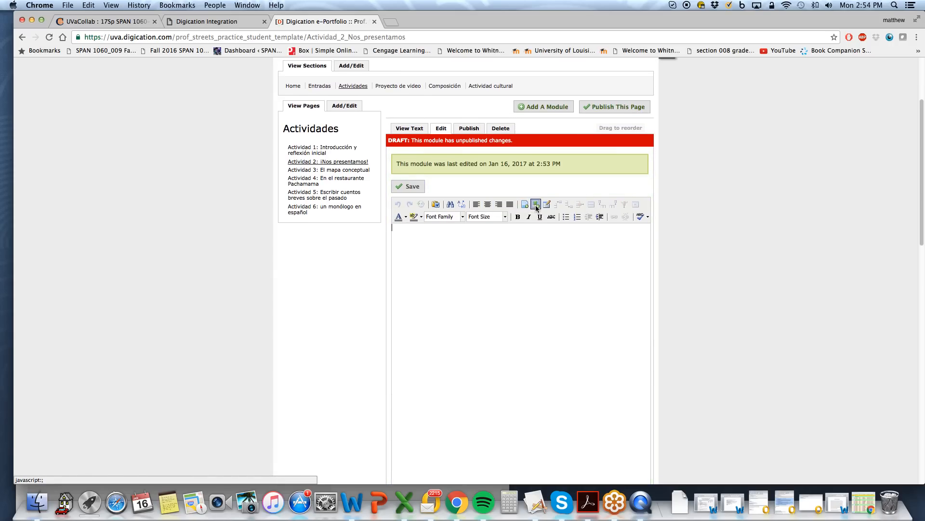
{"action": "mouse_move", "coordinate": [536, 204]}
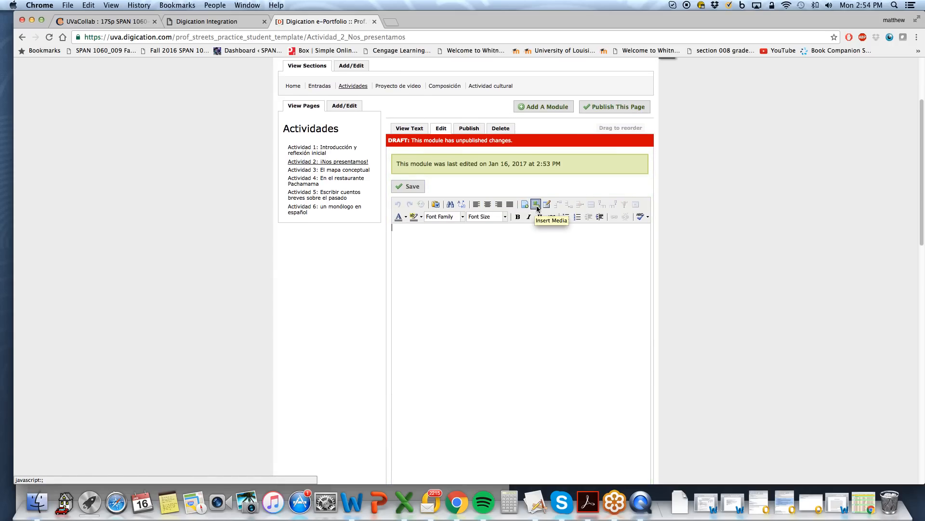
Insert the Kaltura webcam video as web media from the pasted embed code after previewing it
{"action": "left_click", "coordinate": [536, 204]}
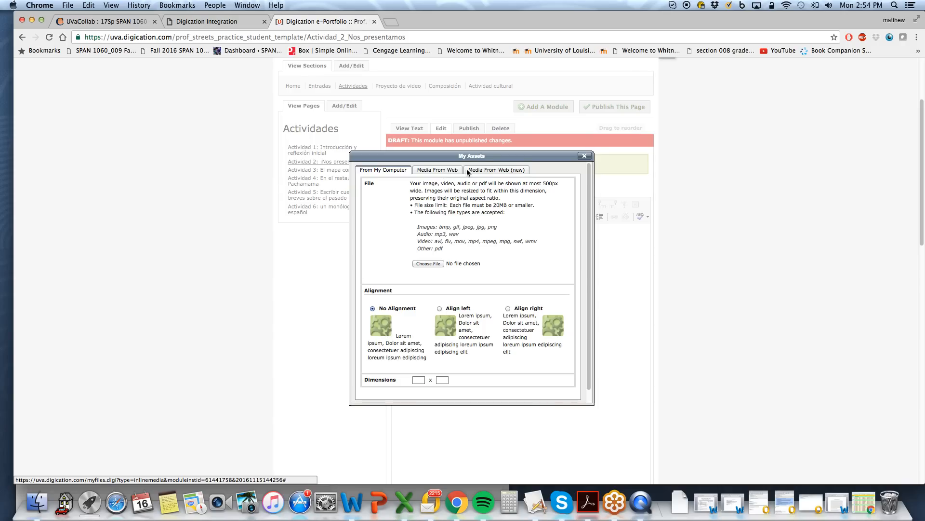
{"action": "mouse_move", "coordinate": [501, 172]}
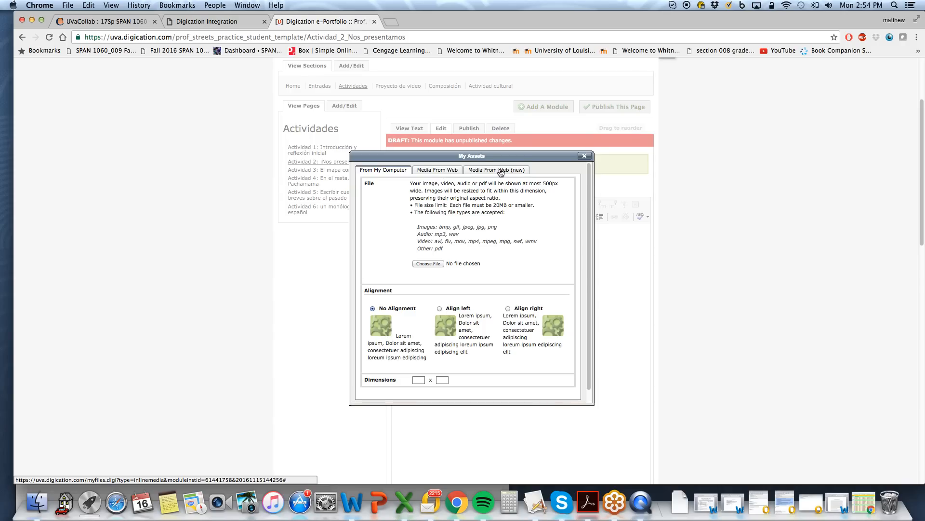
{"action": "left_click", "coordinate": [495, 169]}
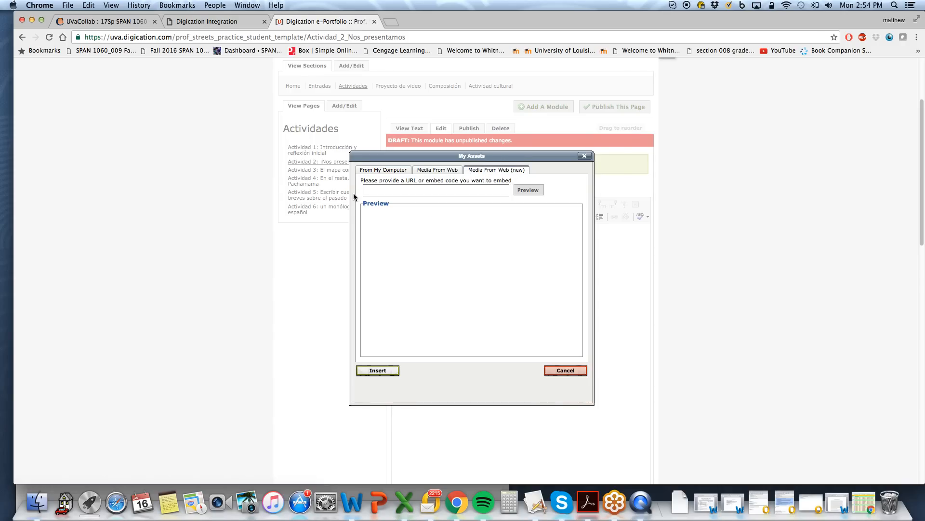
{"action": "left_click", "coordinate": [436, 190]}
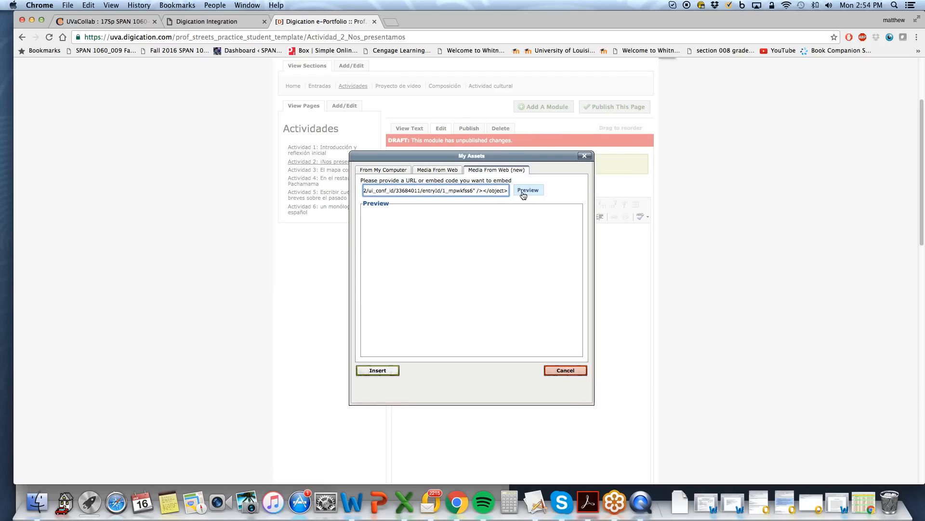
{"action": "left_click", "coordinate": [528, 190]}
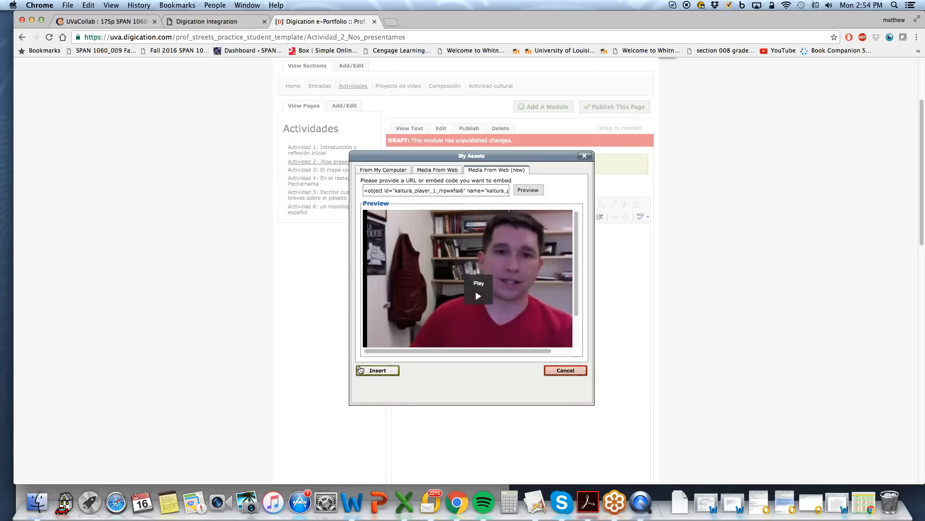
{"action": "left_click", "coordinate": [377, 370]}
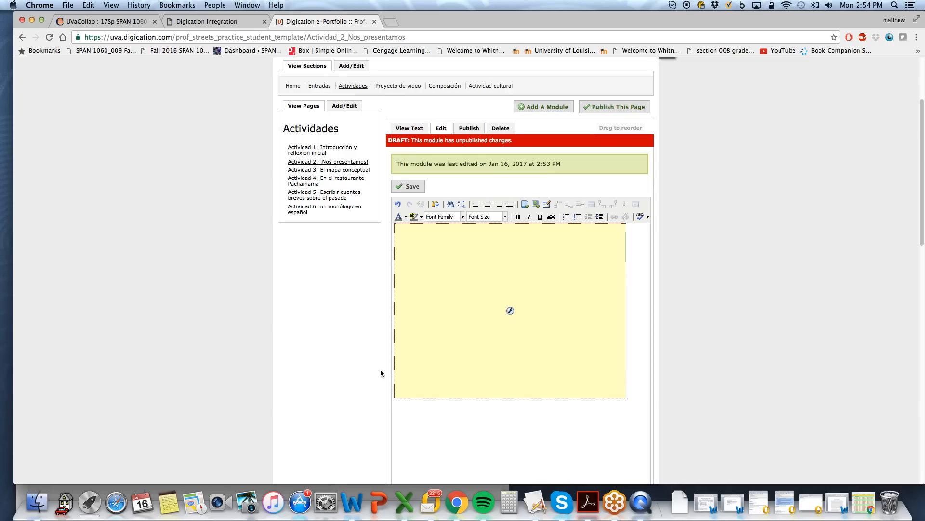
Save the video module, publish its changes and switch to the page's published view
{"action": "scroll", "scroll_direction": "down", "scroll_amount": 3}
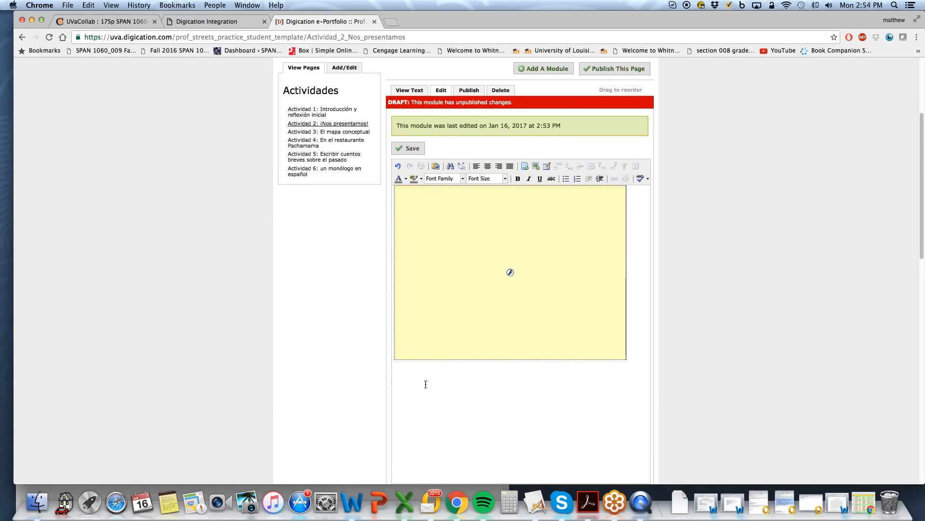
{"action": "mouse_move", "coordinate": [456, 307]}
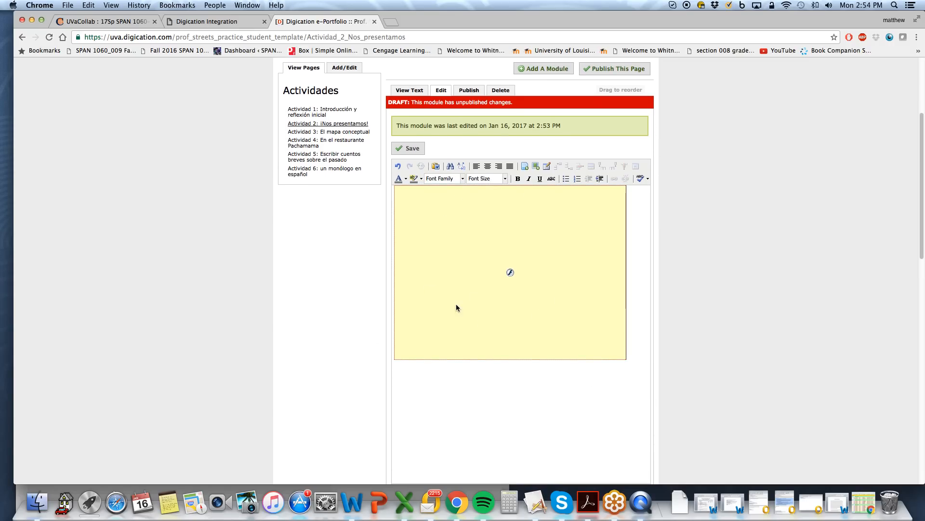
{"action": "scroll", "scroll_direction": "down", "scroll_amount": 3}
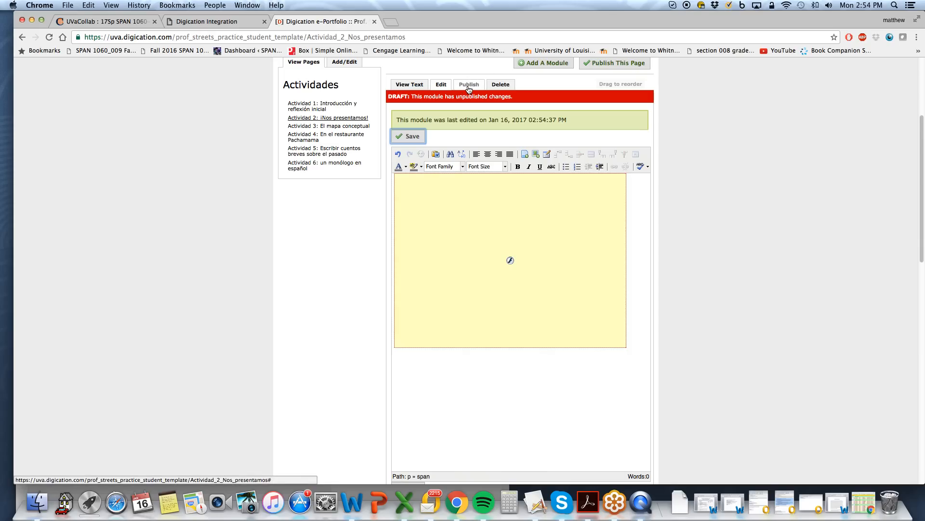
{"action": "left_click", "coordinate": [468, 84]}
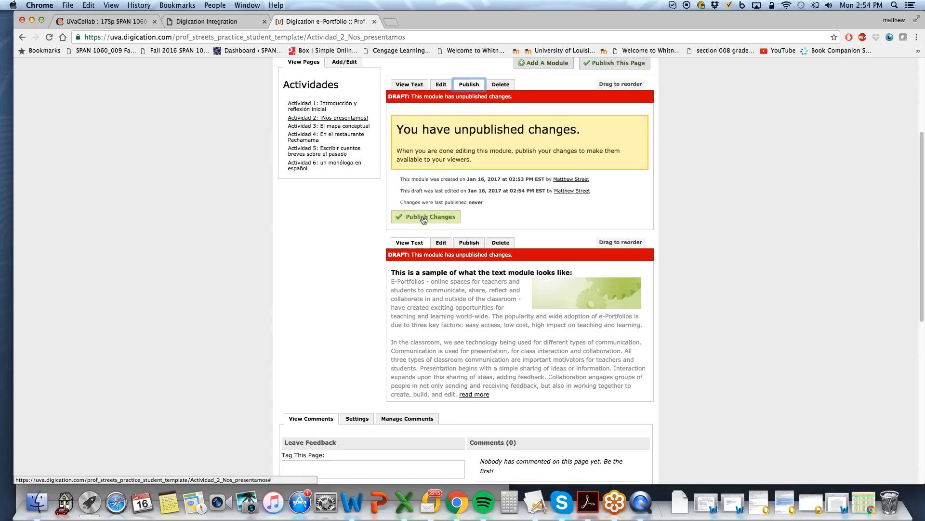
{"action": "left_click", "coordinate": [426, 217]}
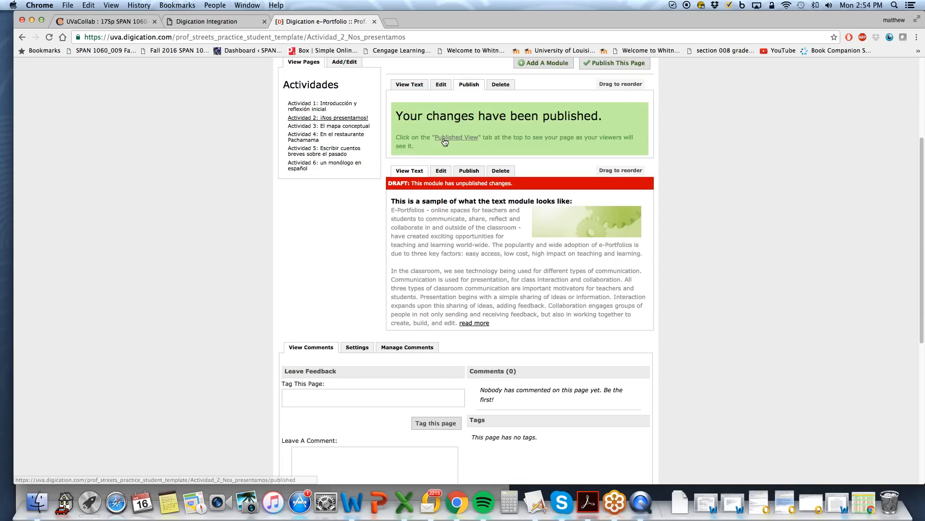
{"action": "left_click", "coordinate": [456, 137]}
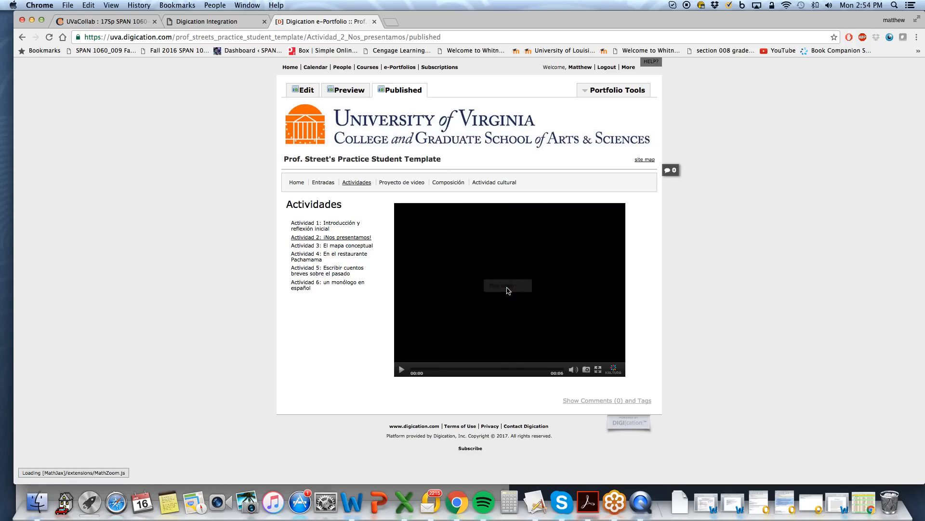
Play the embedded webcam video on the published page, then pause it after a few seconds
{"action": "left_click", "coordinate": [508, 287]}
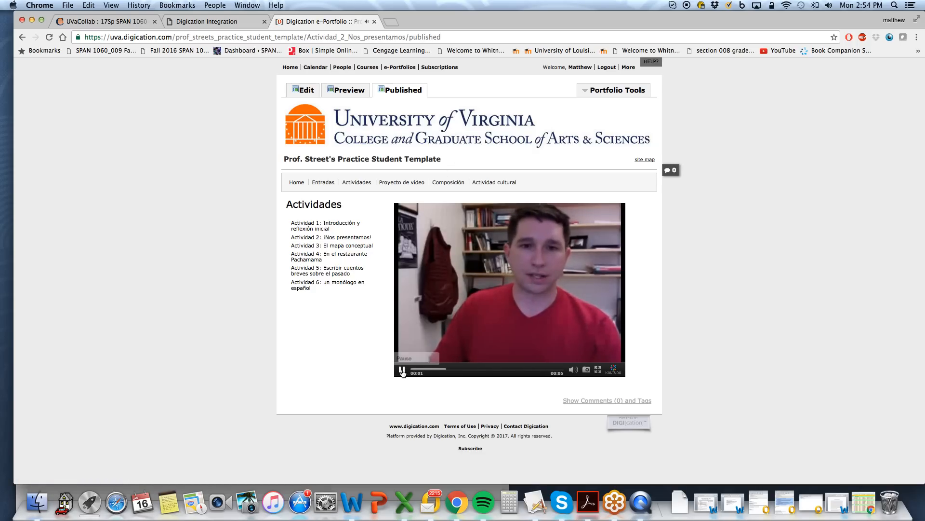
{"action": "left_click", "coordinate": [402, 371]}
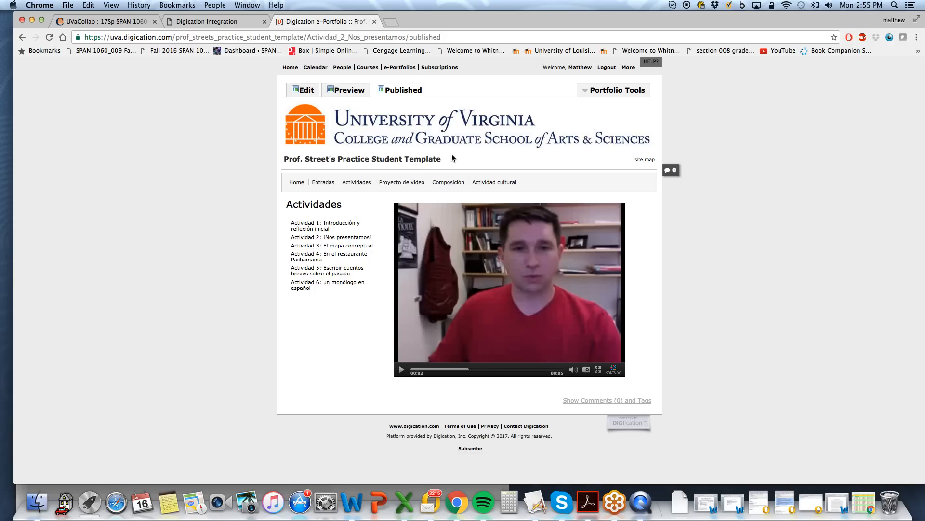
{"action": "mouse_move", "coordinate": [451, 158]}
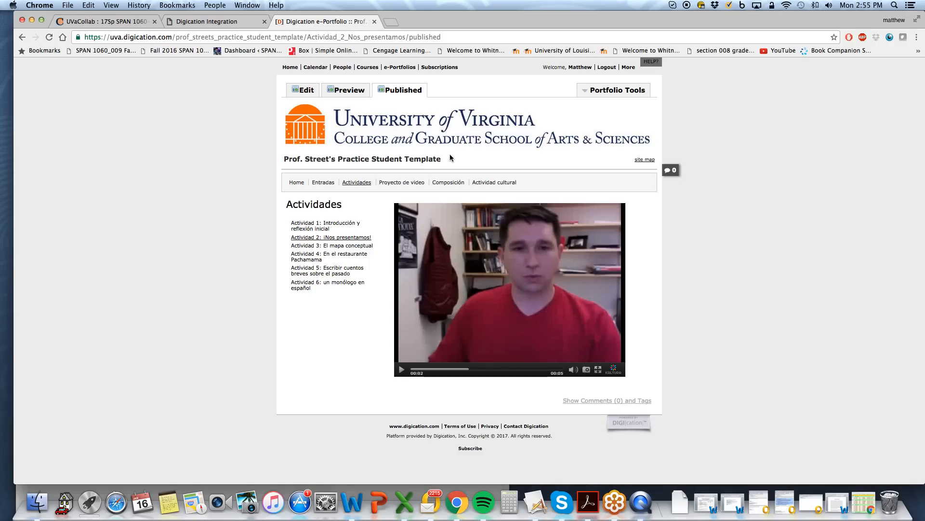